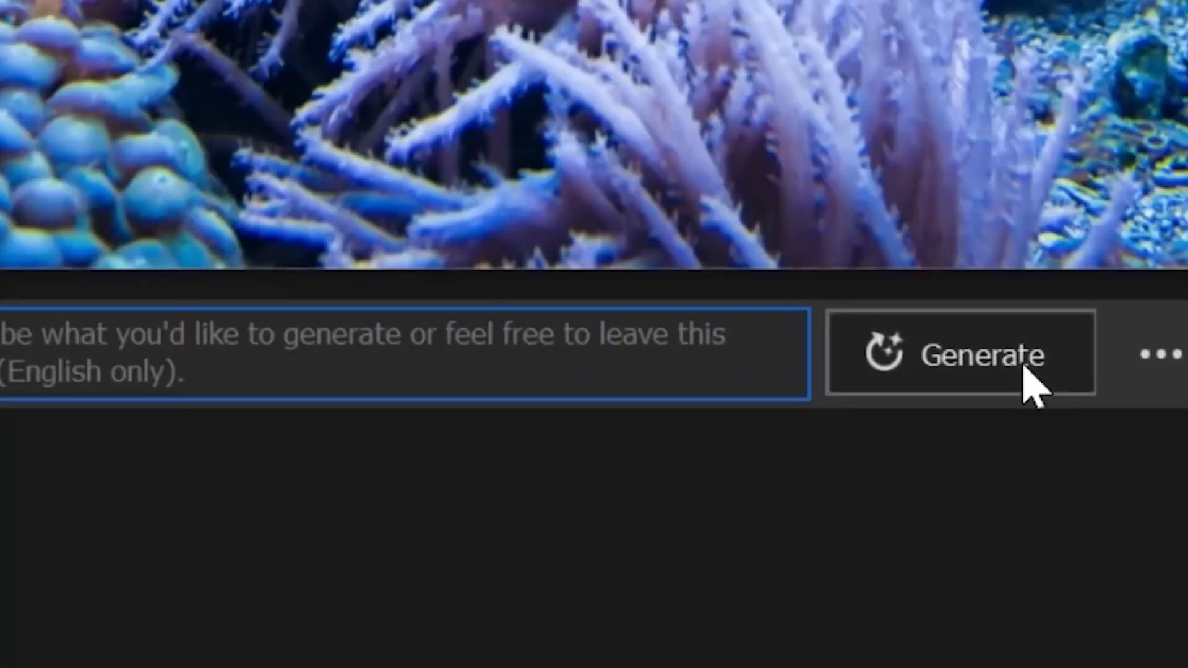
- Generate new reef content with the prompt field left empty
left_click(961, 353)
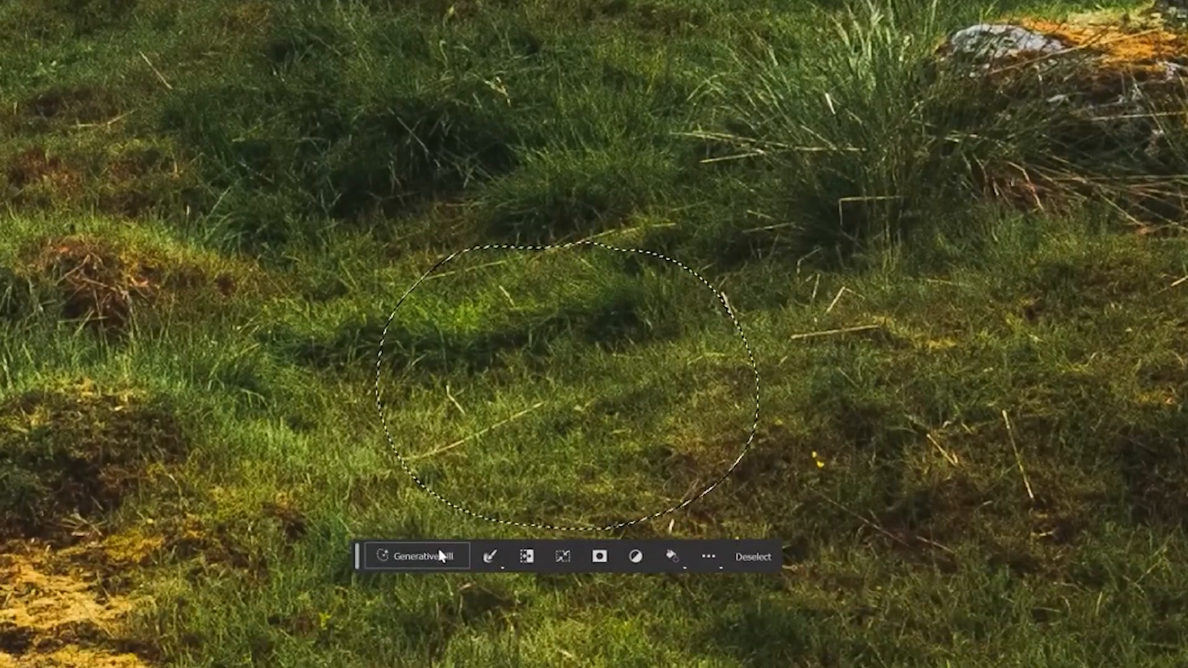
- Fill the circled grass with a generated 'Raccoon' and cycle through the alternative raccoon results
left_click(416, 556)
type("Raccoon")
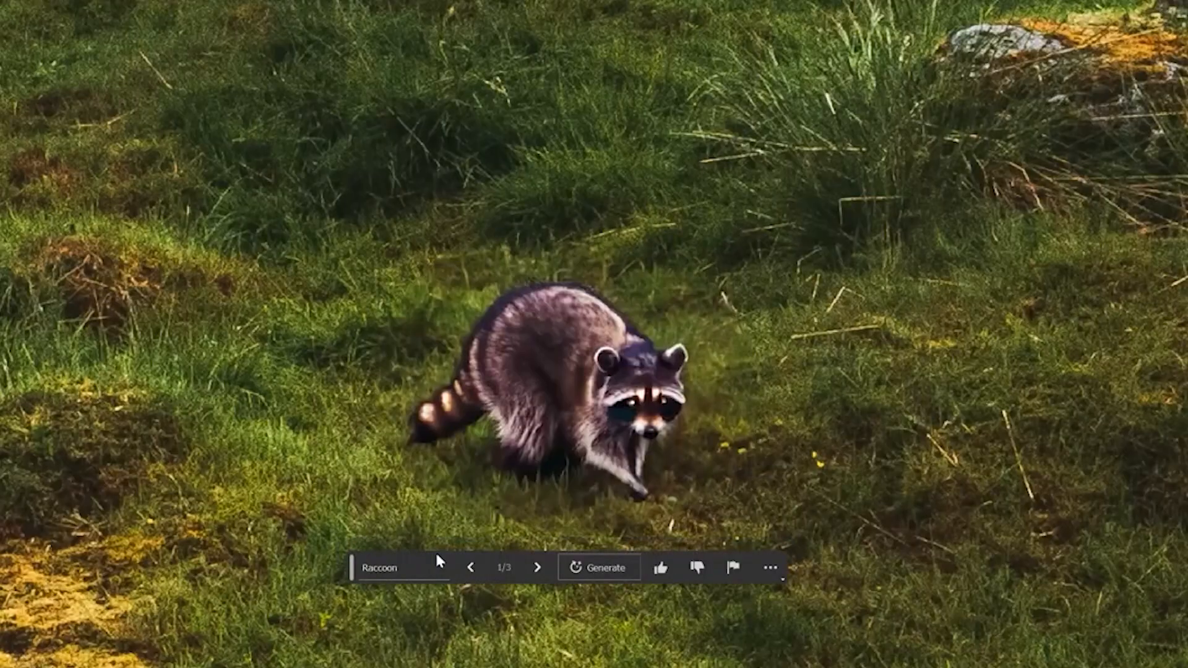
left_click(539, 567)
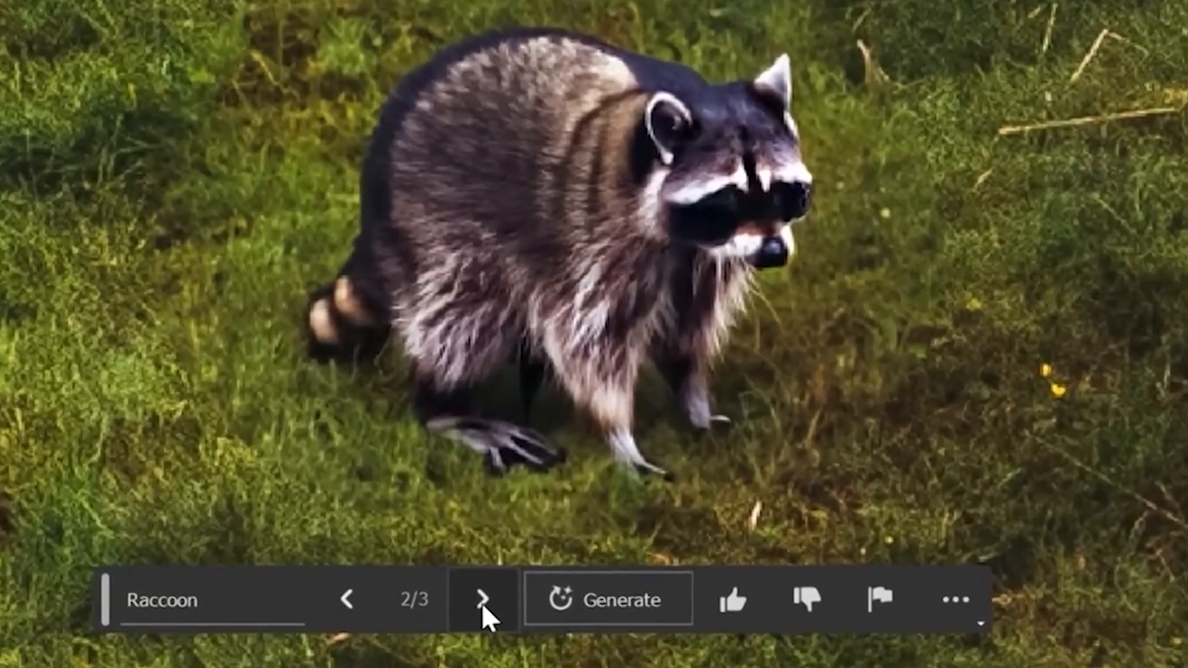
left_click(485, 599)
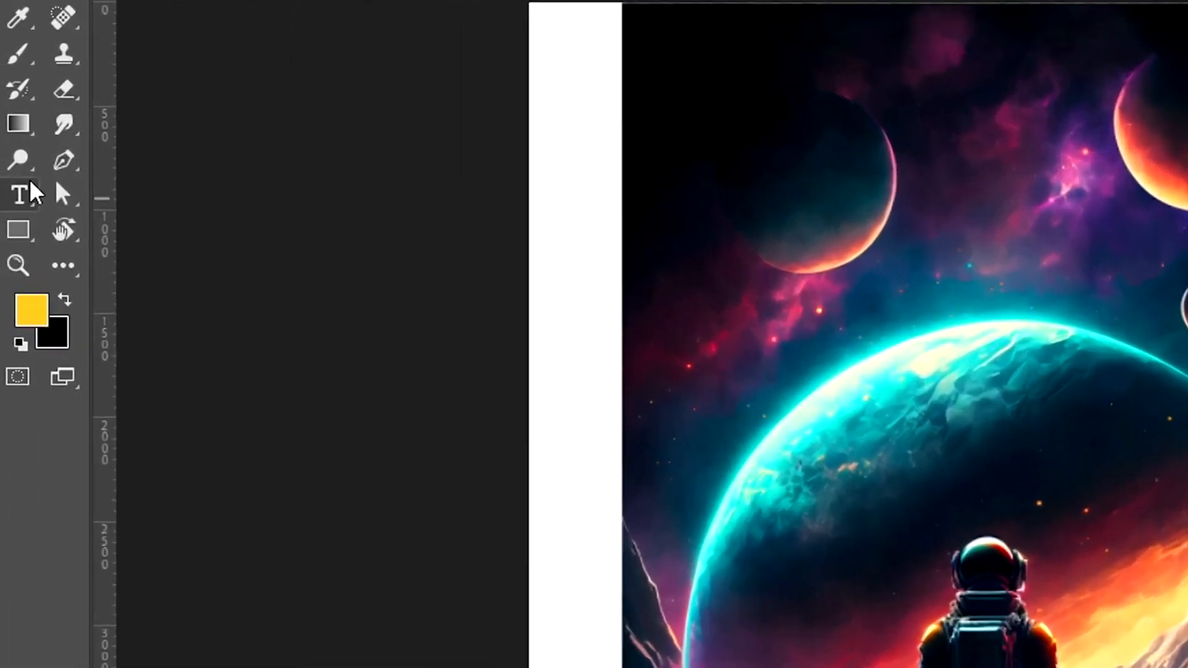
mouse_move(18, 195)
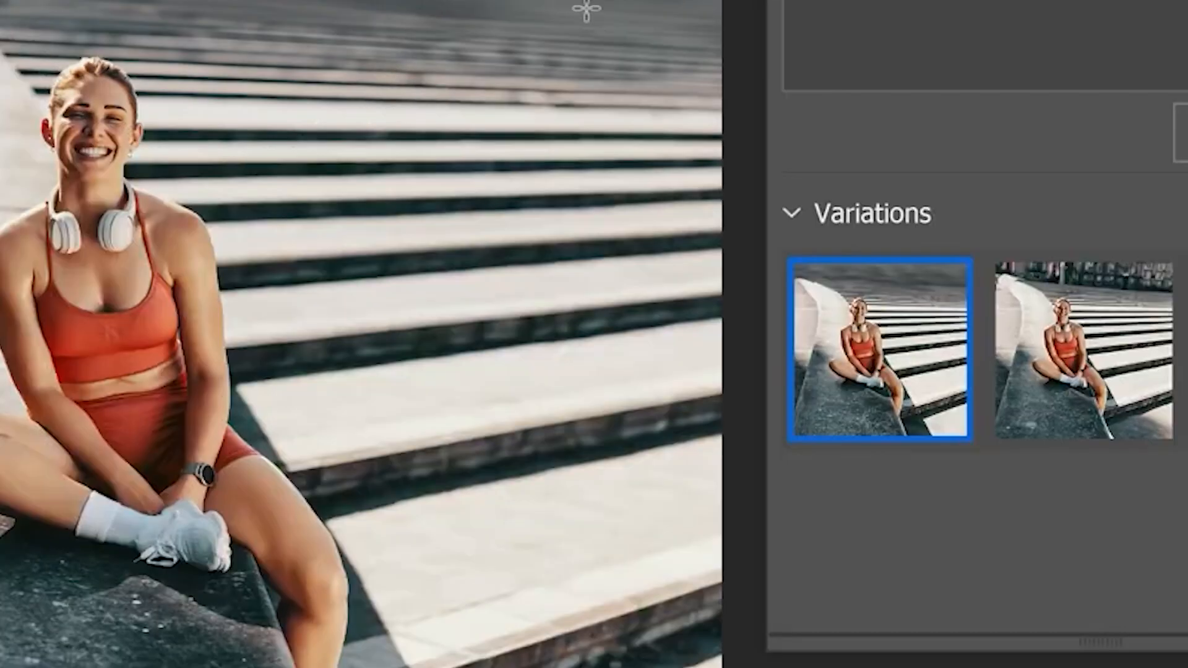
- Apply the second background variation behind the woman on the steps
left_click(1076, 357)
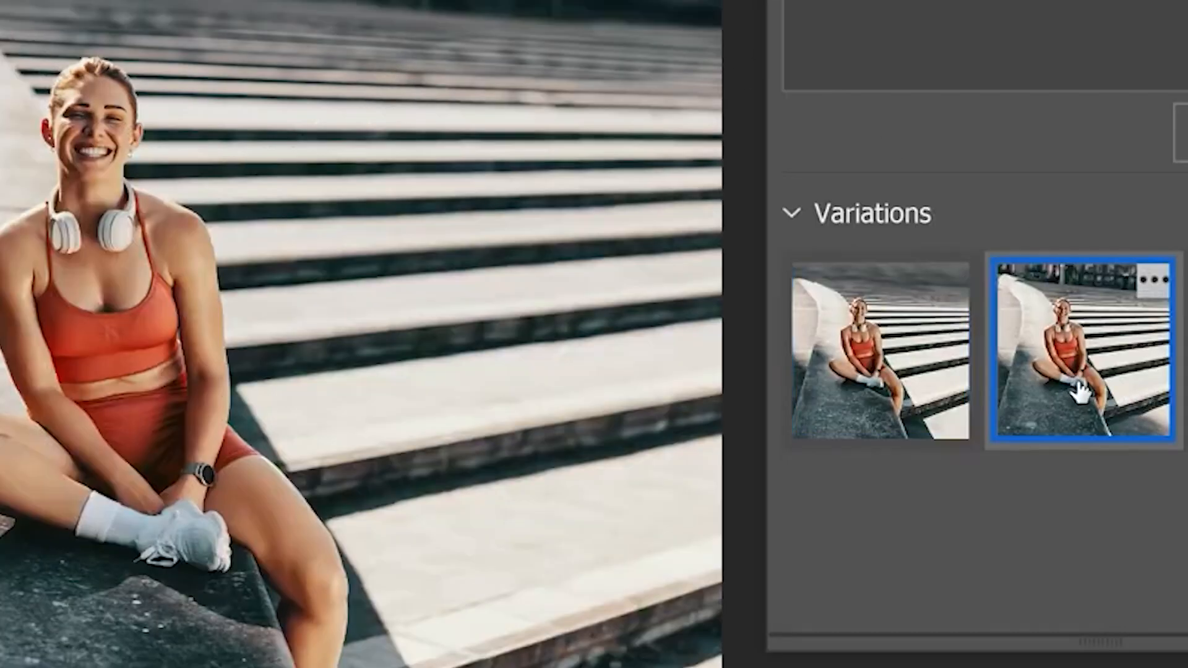
left_click(1073, 356)
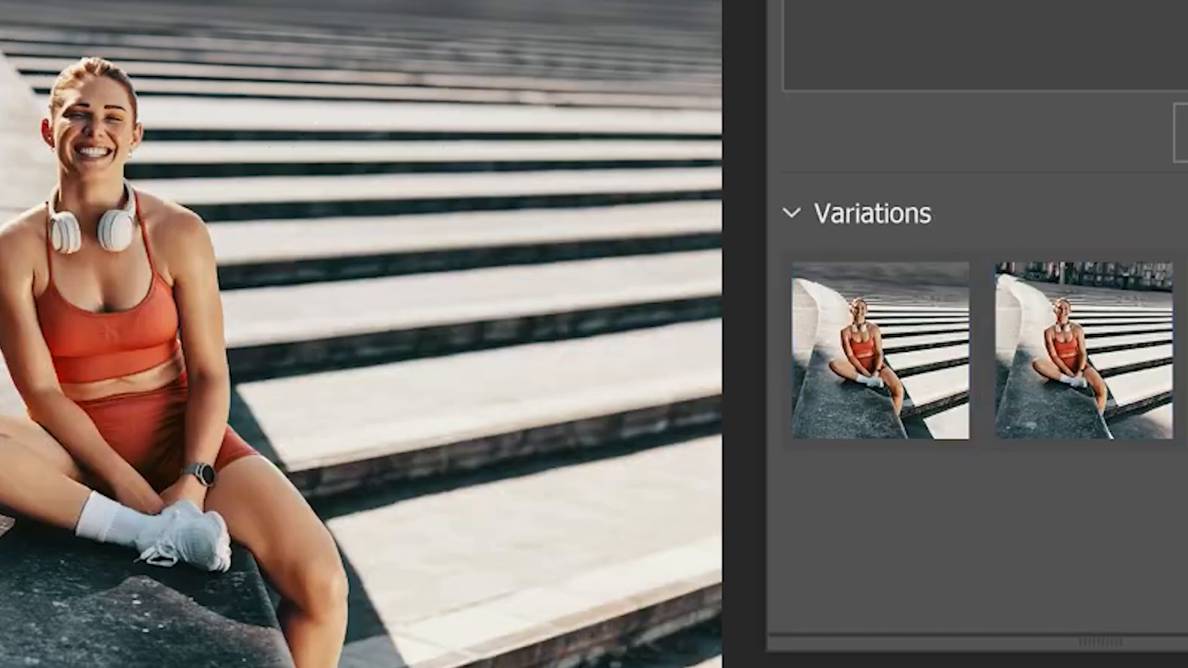
left_click(879, 390)
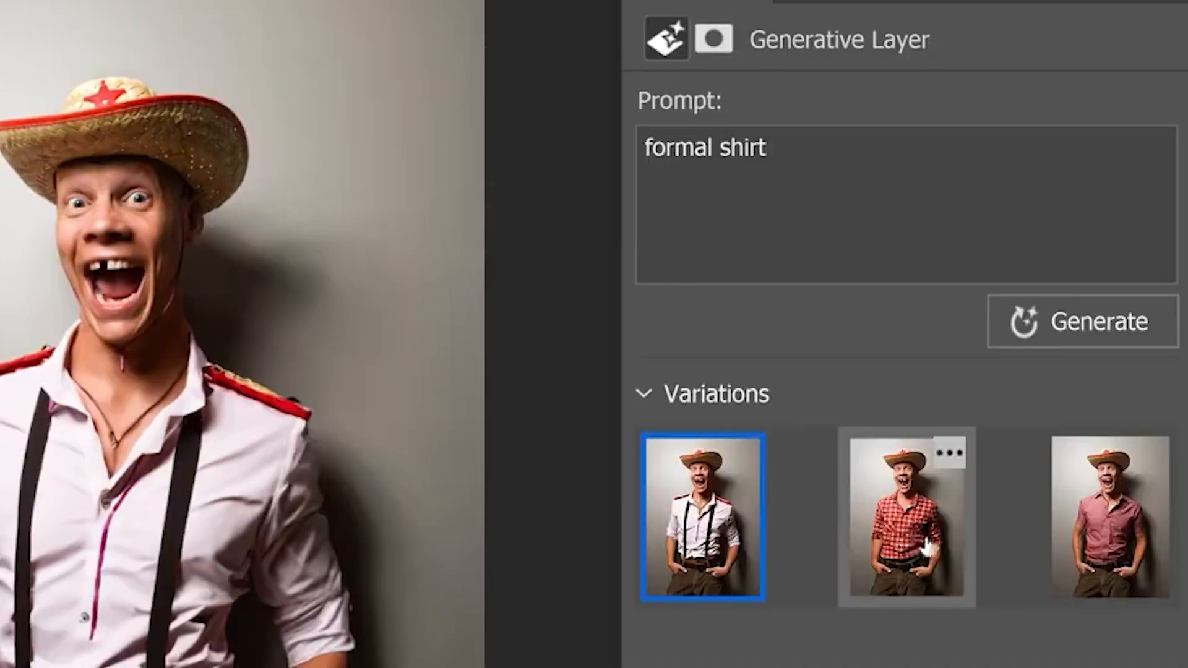
- Try the red checked shirt, then settle on the third plain reddish short-sleeved shirt variation
left_click(903, 517)
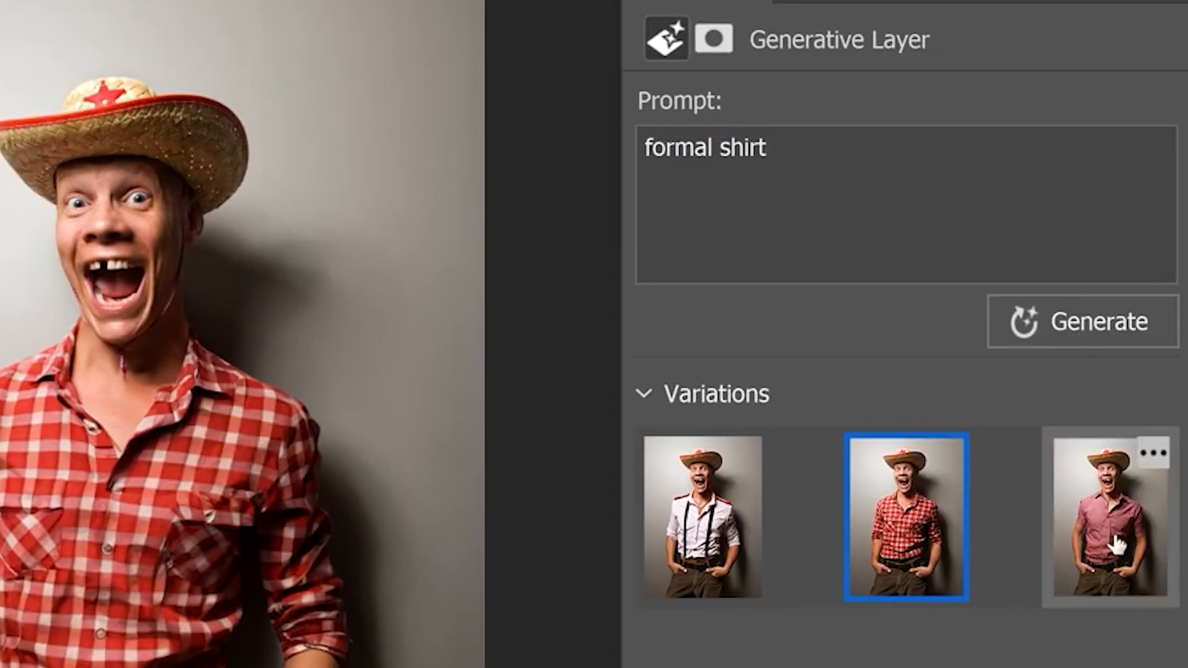
left_click(1115, 519)
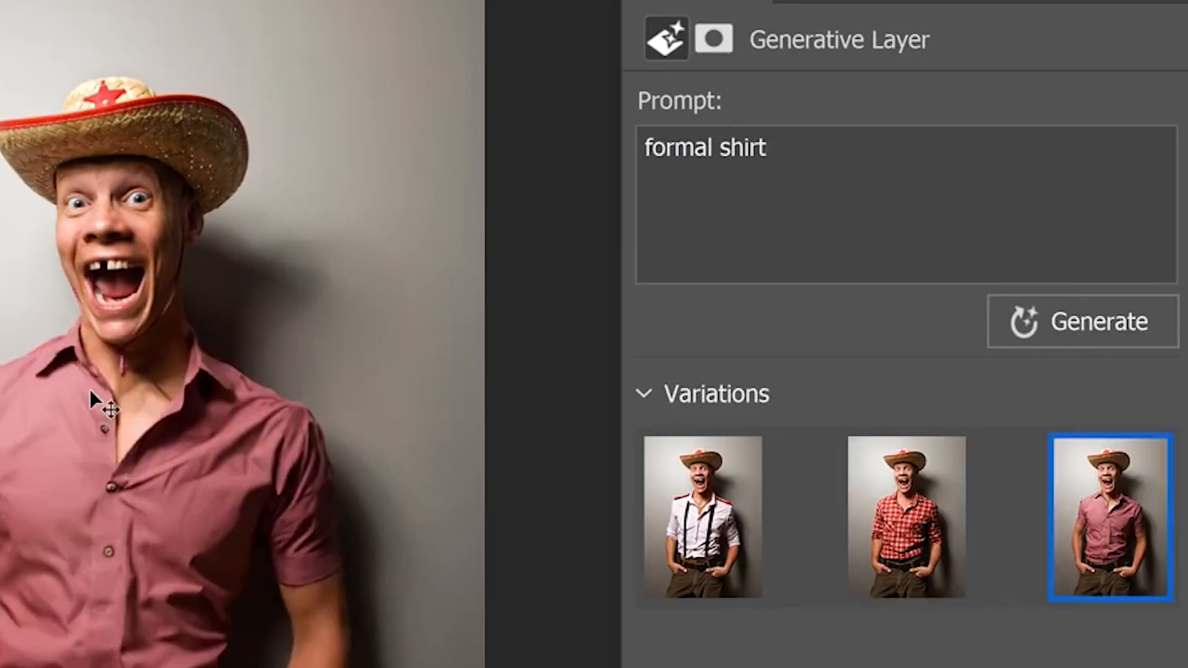